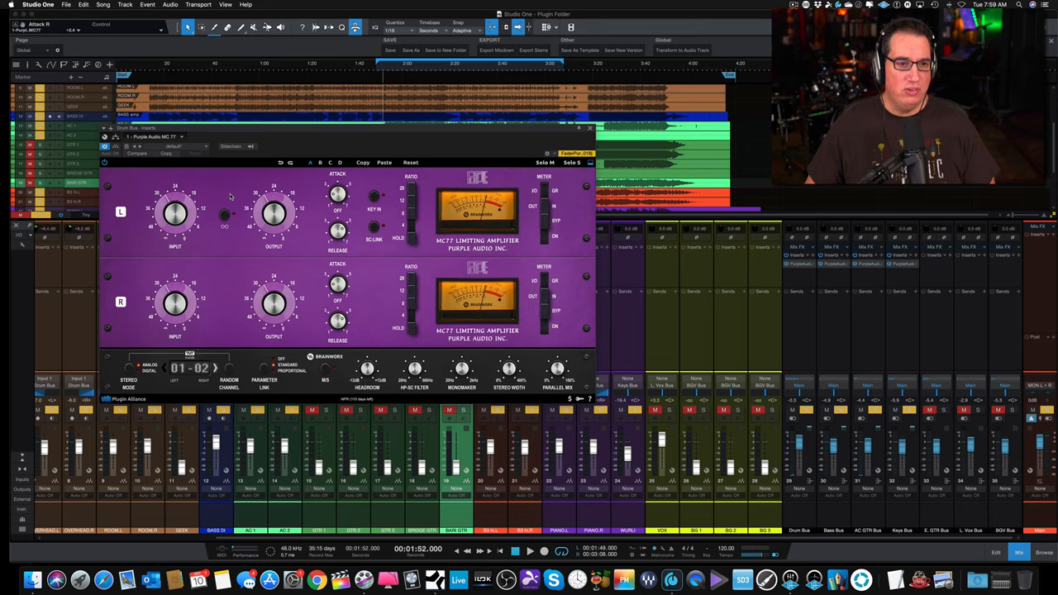
mouse_move(561, 219)
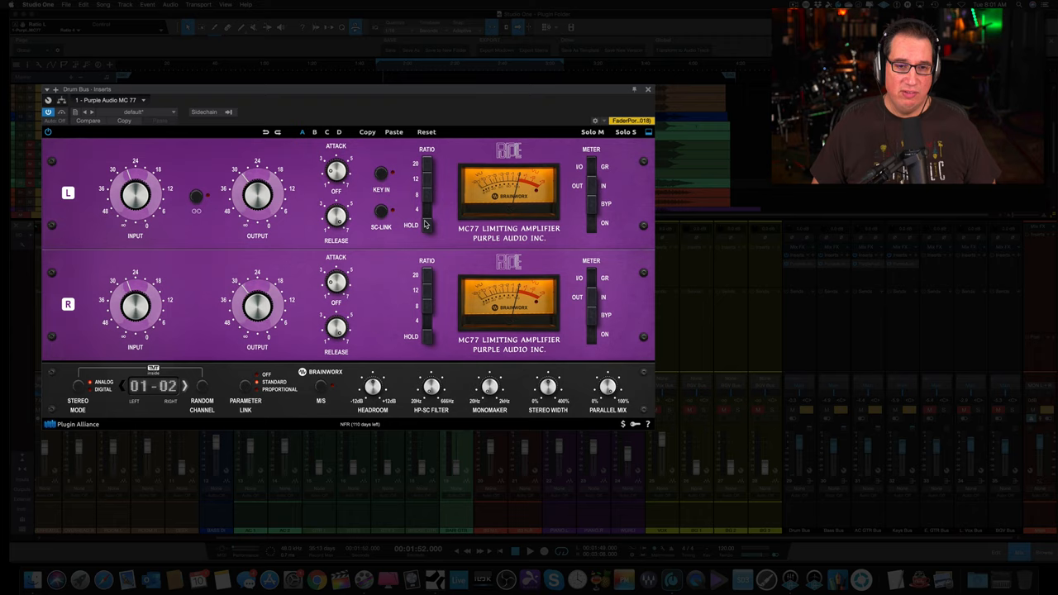
mouse_move(459, 172)
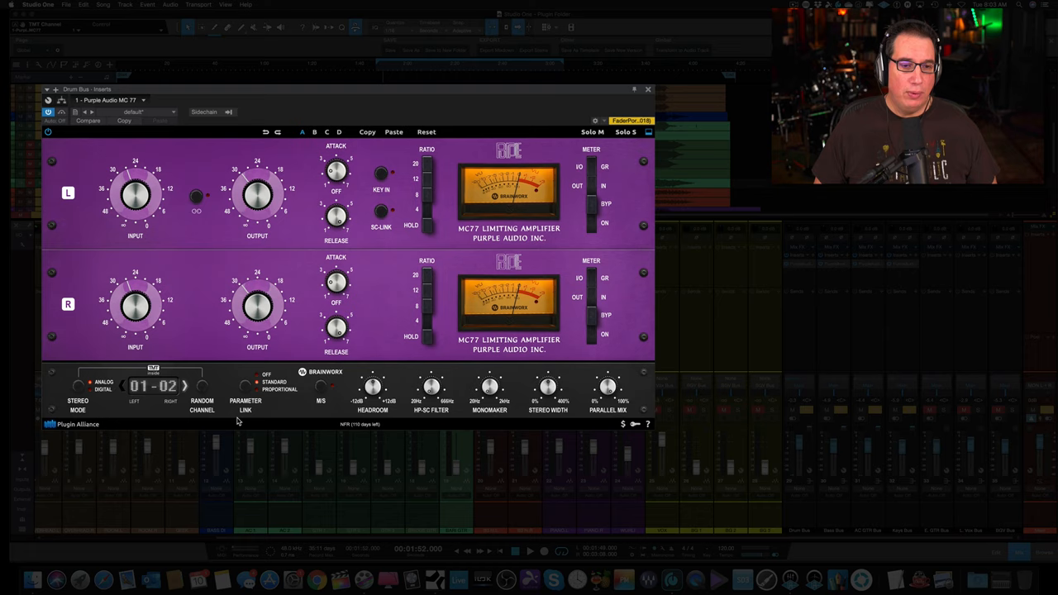
mouse_move(195, 202)
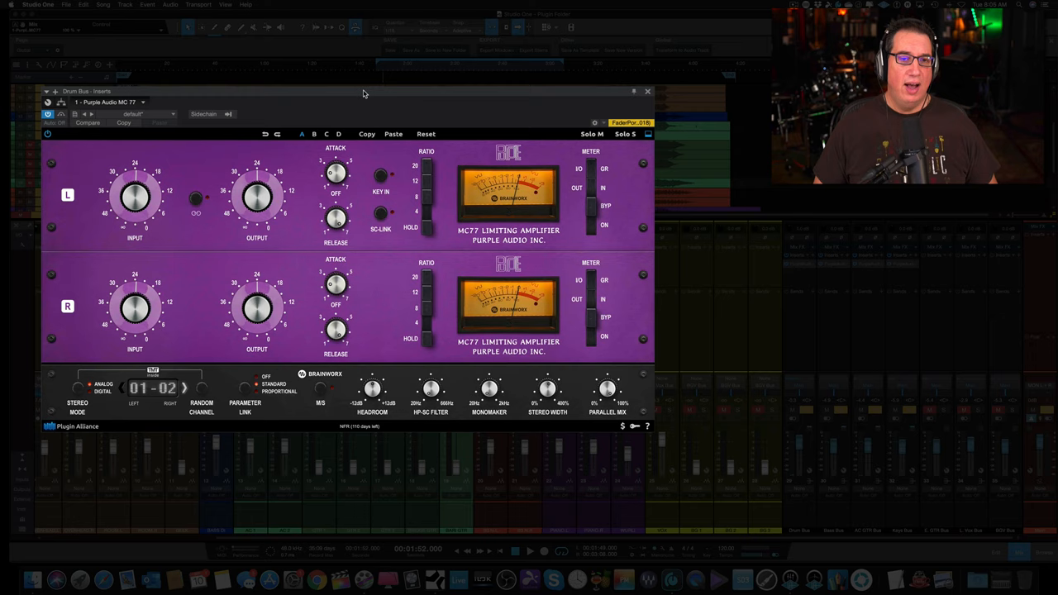
left_click(647, 91)
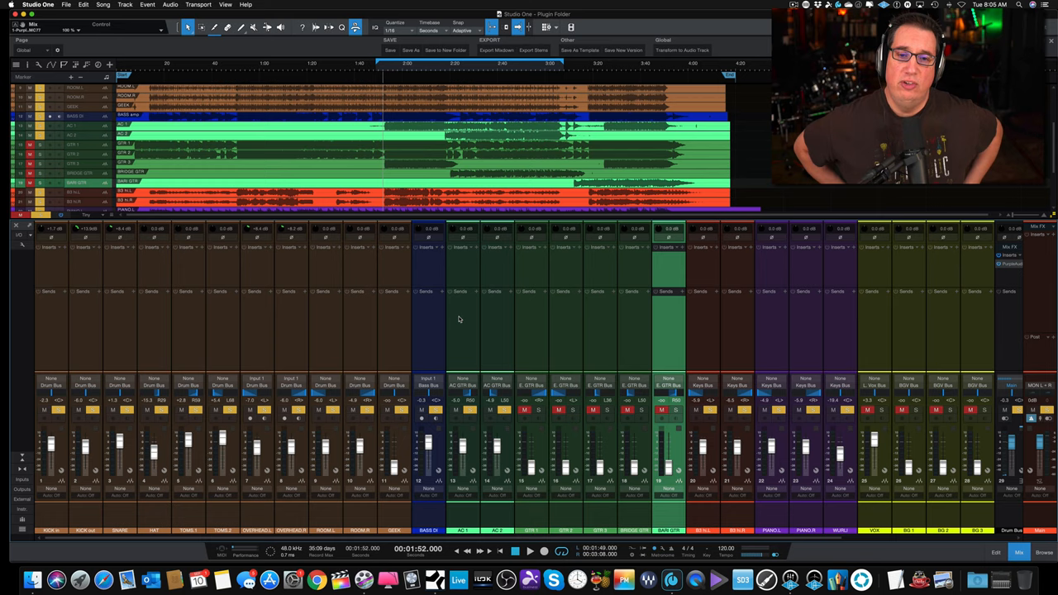
mouse_move(46, 519)
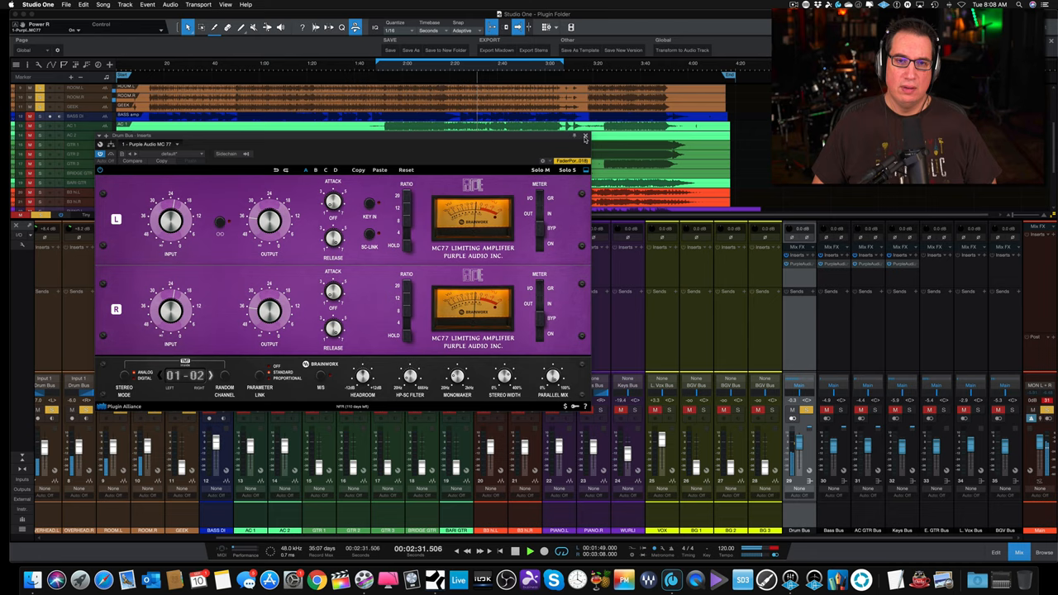
left_click(585, 135)
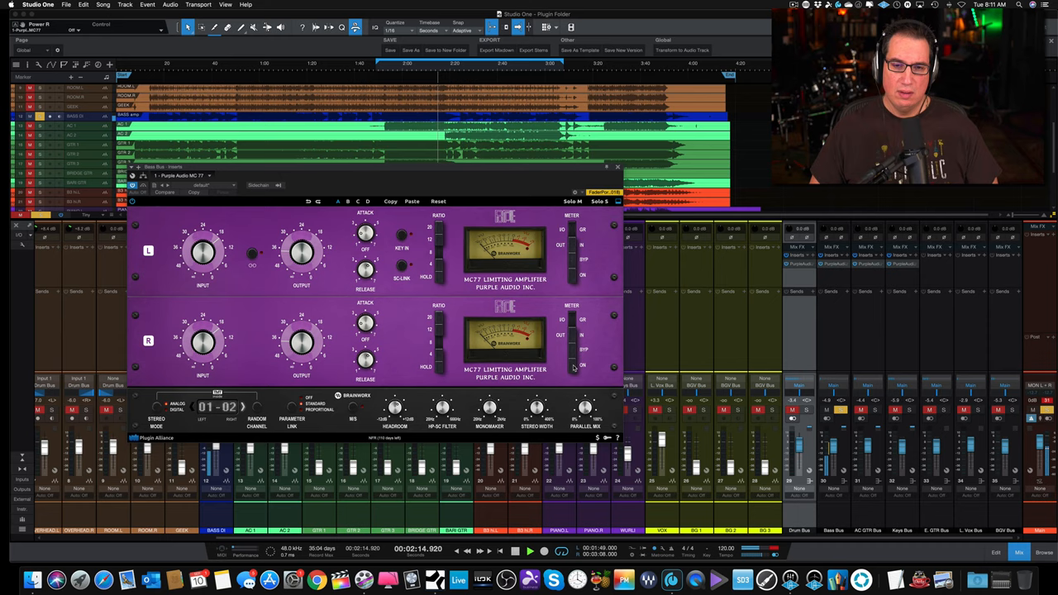
left_click(619, 167)
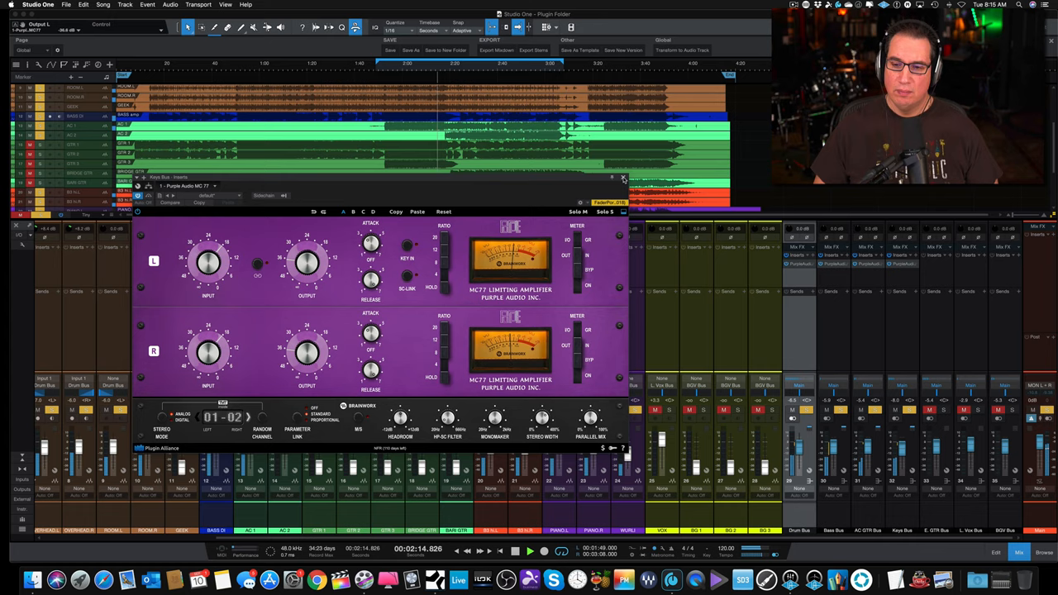
Close the MC77 window to return to the enlarged Studio One mixer.
left_click(621, 178)
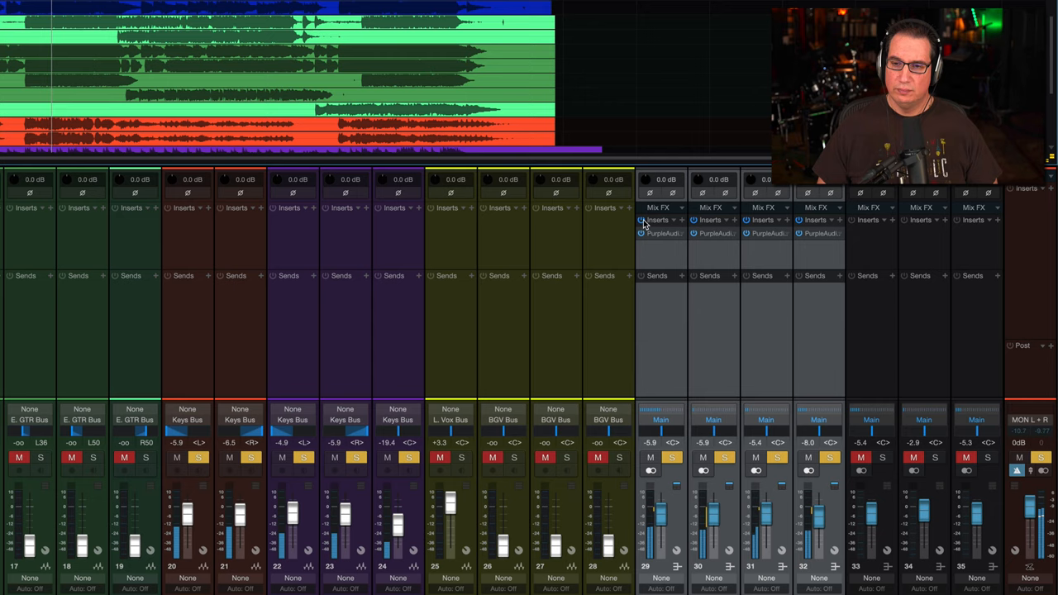
mouse_move(641, 220)
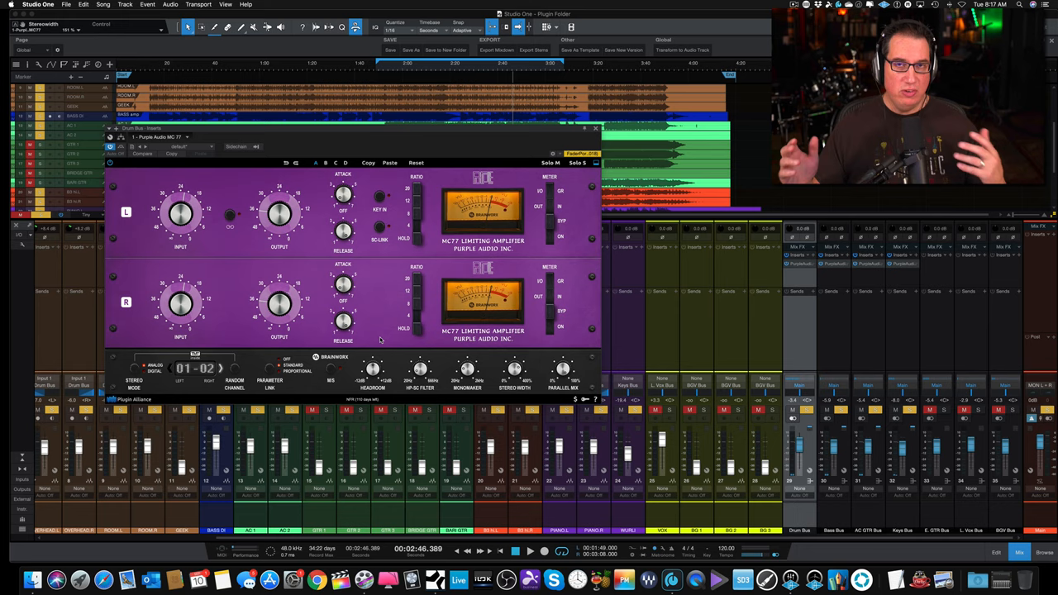
mouse_move(450, 407)
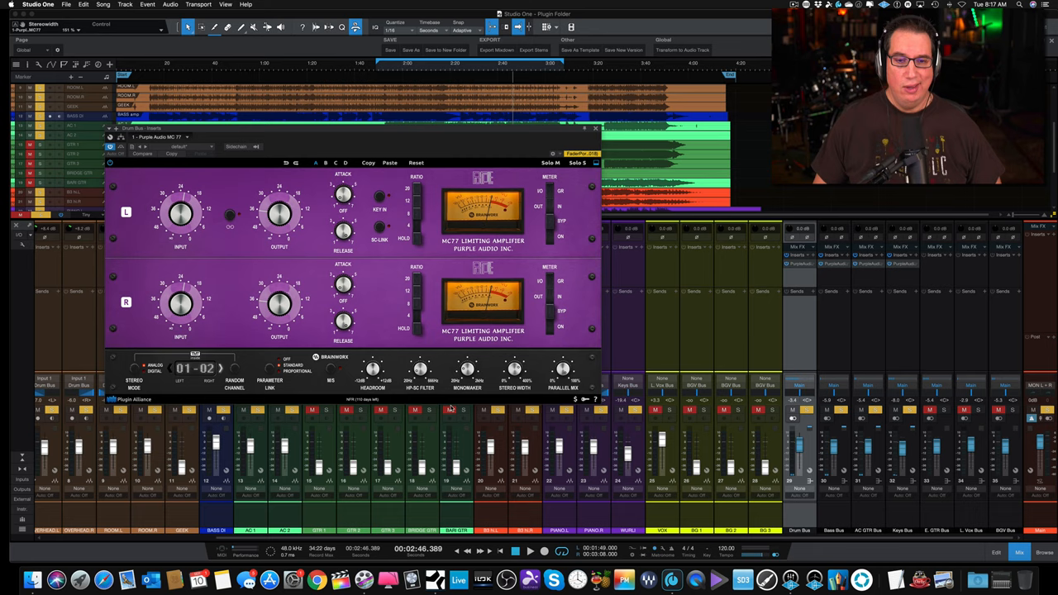